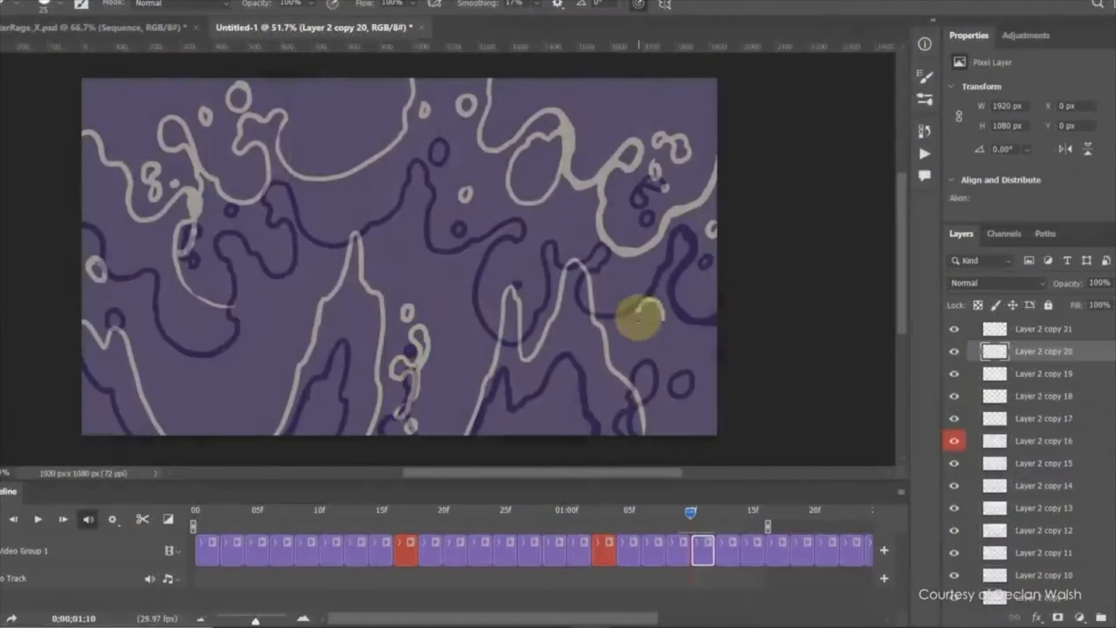
# Step: Switch to the WaterRage_X.psd document to view Group 1 inside the Sequence group
pyautogui.click(320, 28)
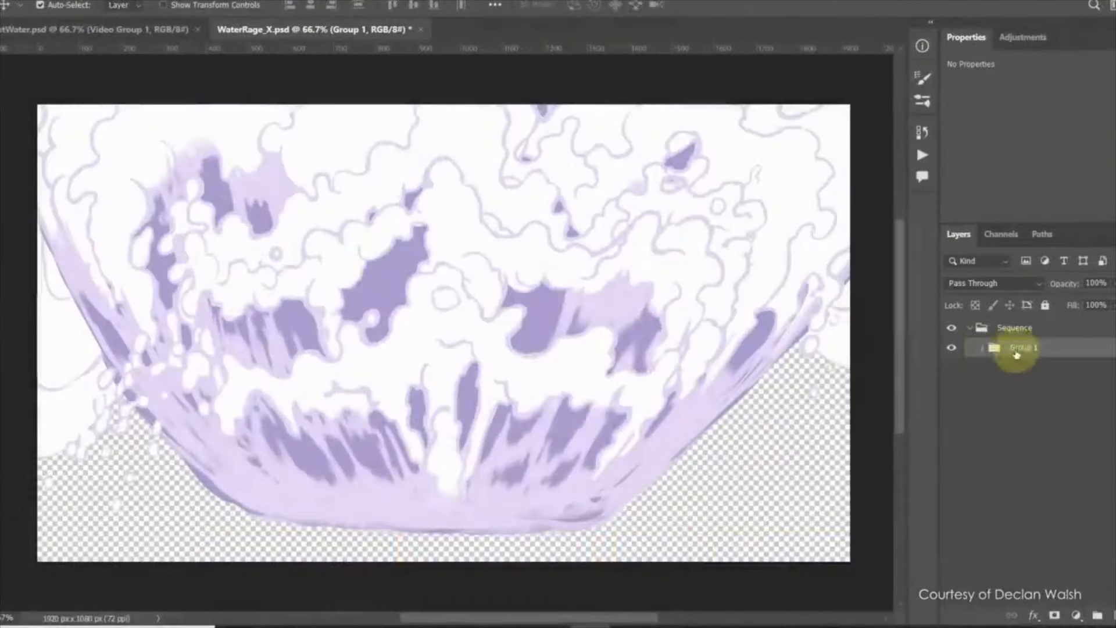